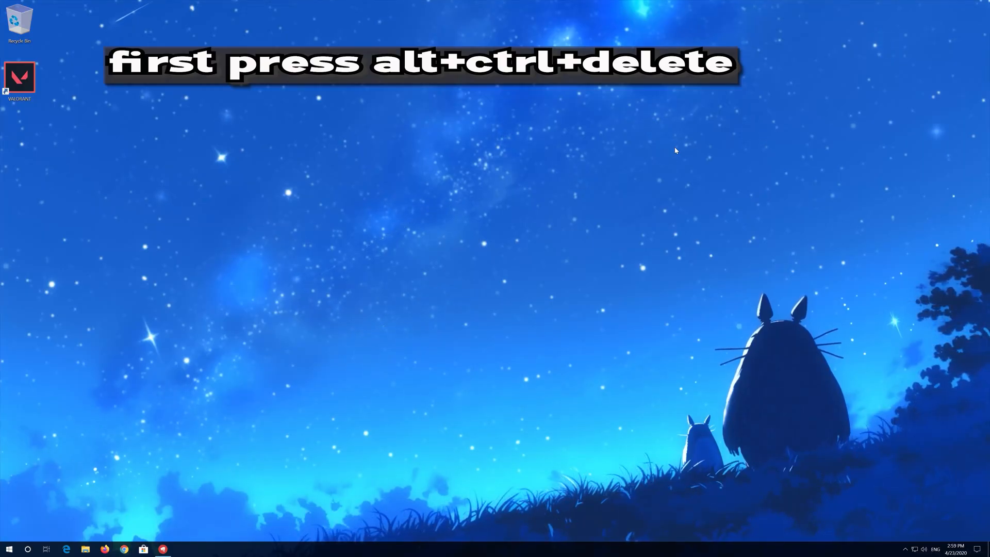
- Launch Task Manager from the Ctrl+Alt+Delete security options screen
{"action": "key", "text": "ctrl+alt+delete"}
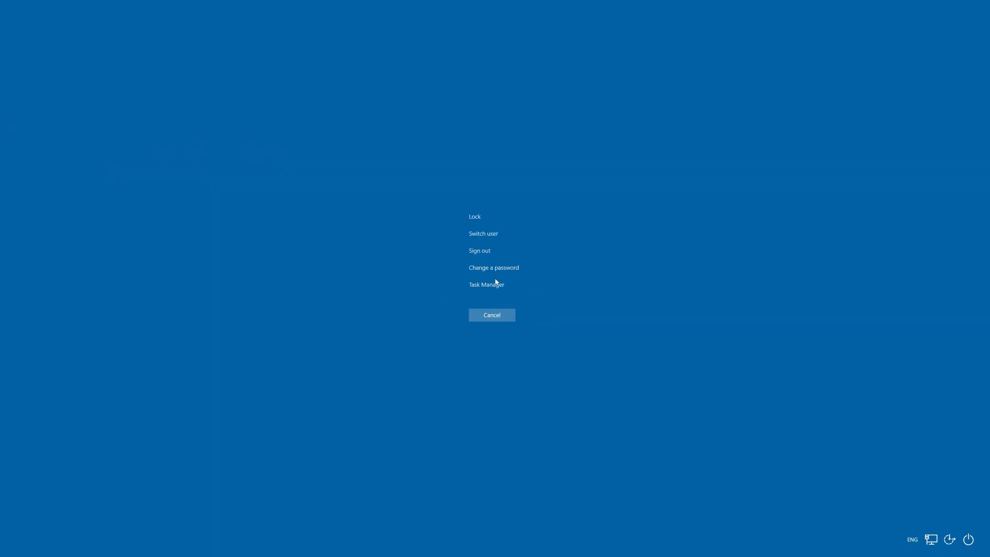
{"action": "mouse_move", "coordinate": [486, 285]}
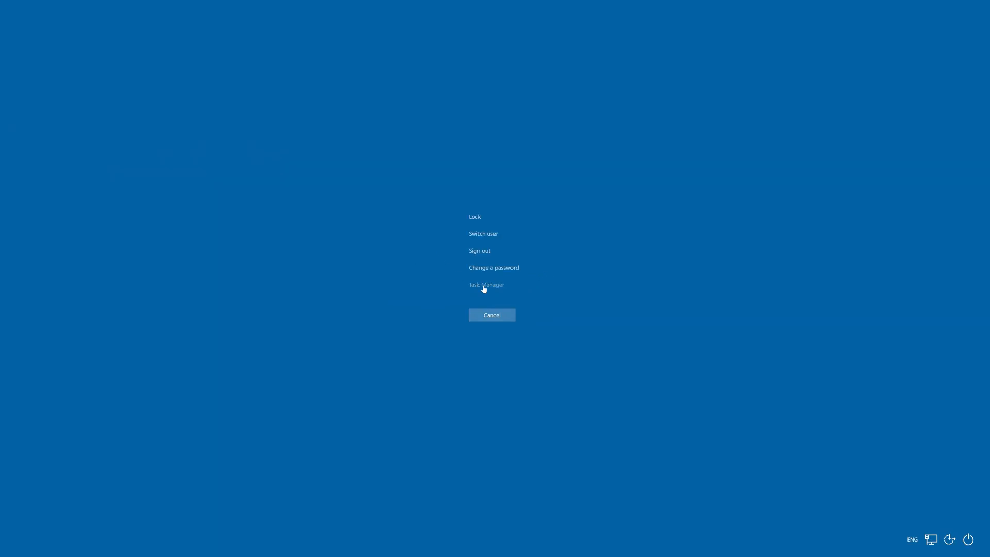
{"action": "left_click", "coordinate": [486, 284]}
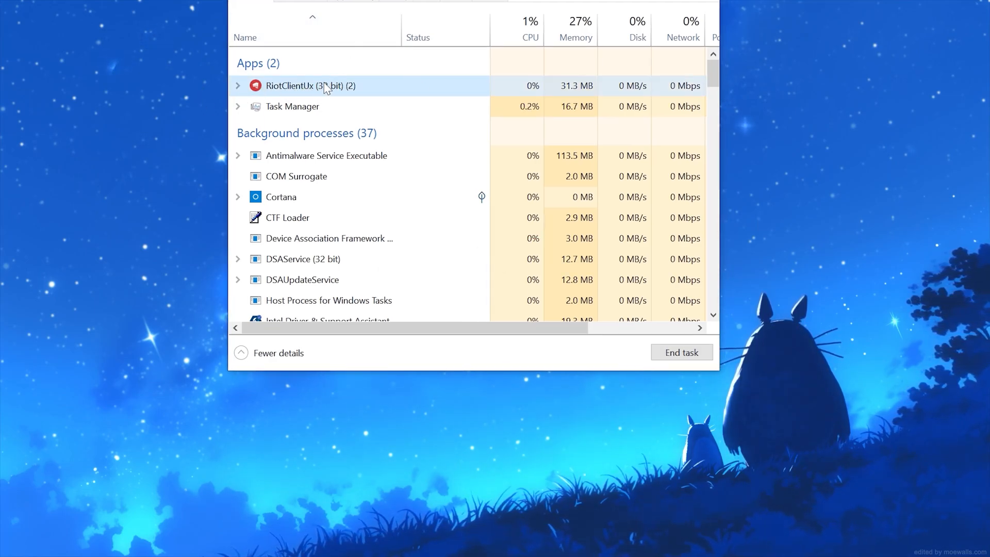
- End the RiotClientUx process and close Task Manager
{"action": "right_click", "coordinate": [310, 86]}
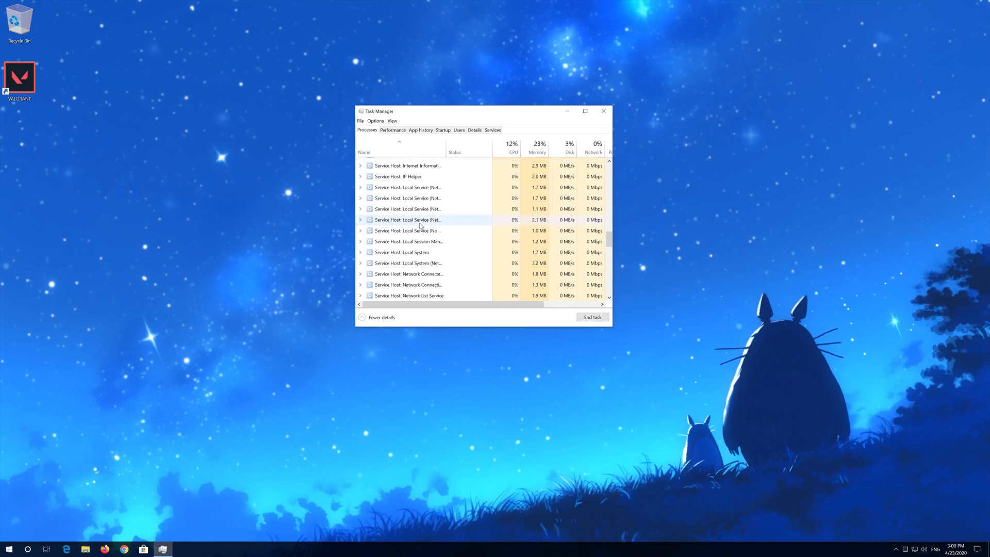
{"action": "scroll", "scroll_direction": "down", "scroll_amount": 3}
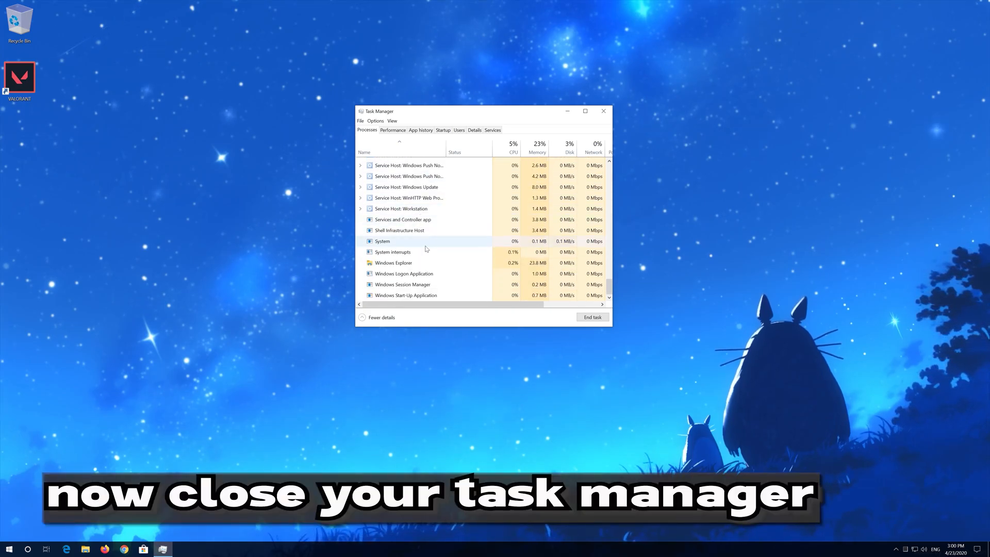
{"action": "left_click", "coordinate": [603, 111]}
{"action": "type", "text": "r"}
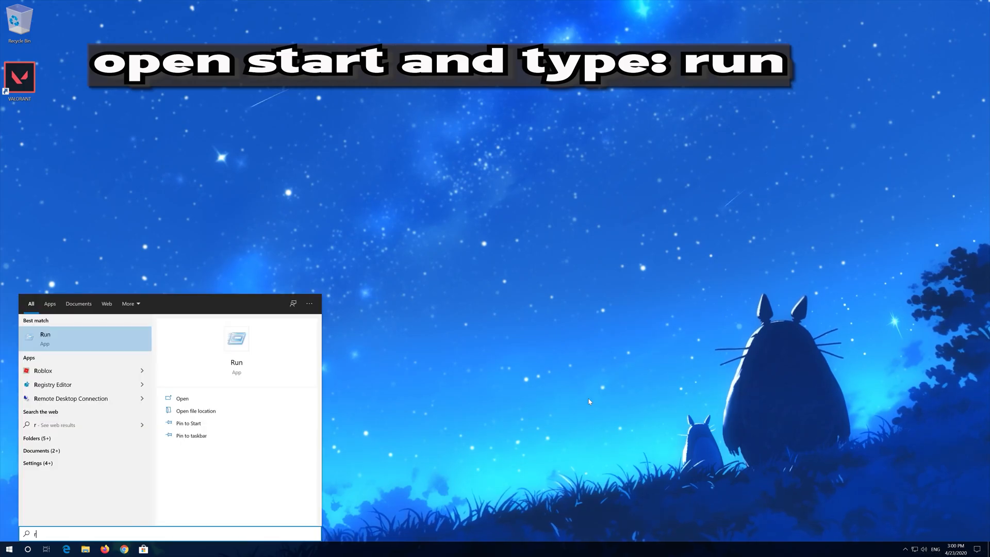
- Launch services.msc from the Run dialog to open the Services console
{"action": "type", "text": "un"}
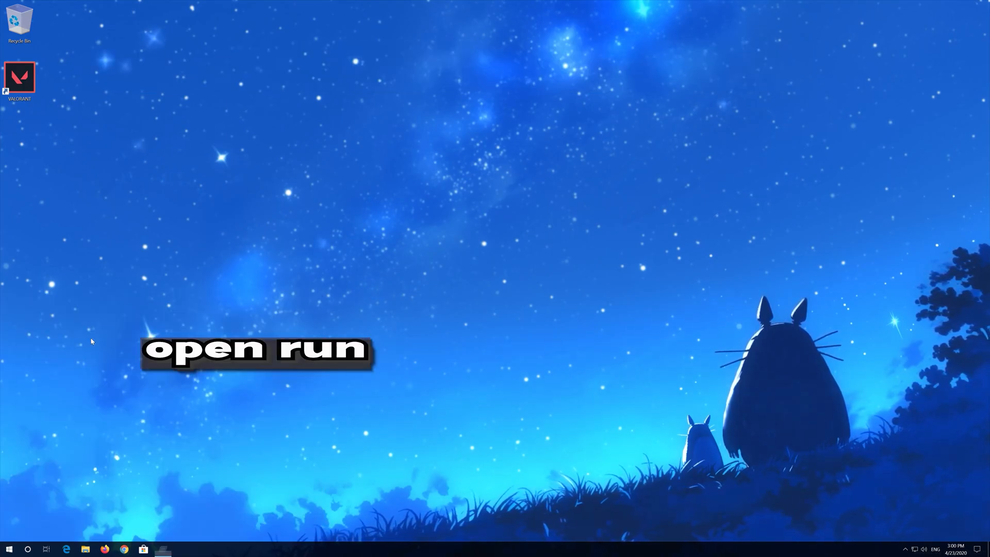
{"action": "key", "text": "Win+r"}
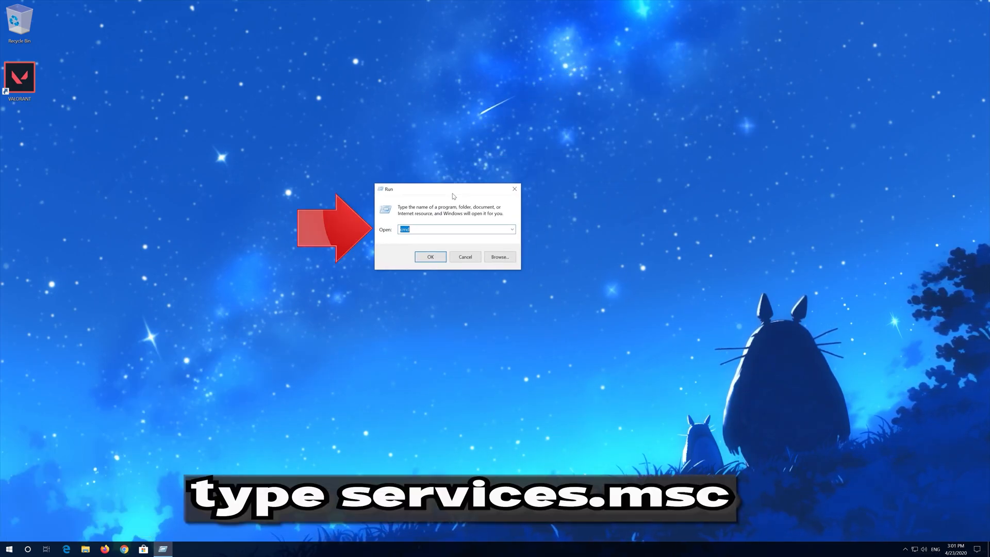
{"action": "type", "text": "services.msc"}
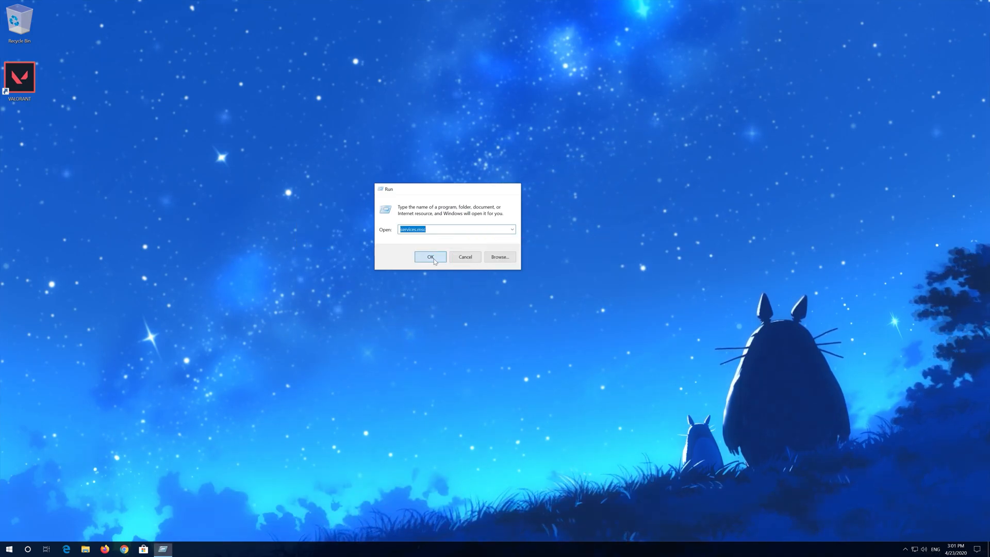
{"action": "left_click", "coordinate": [430, 257]}
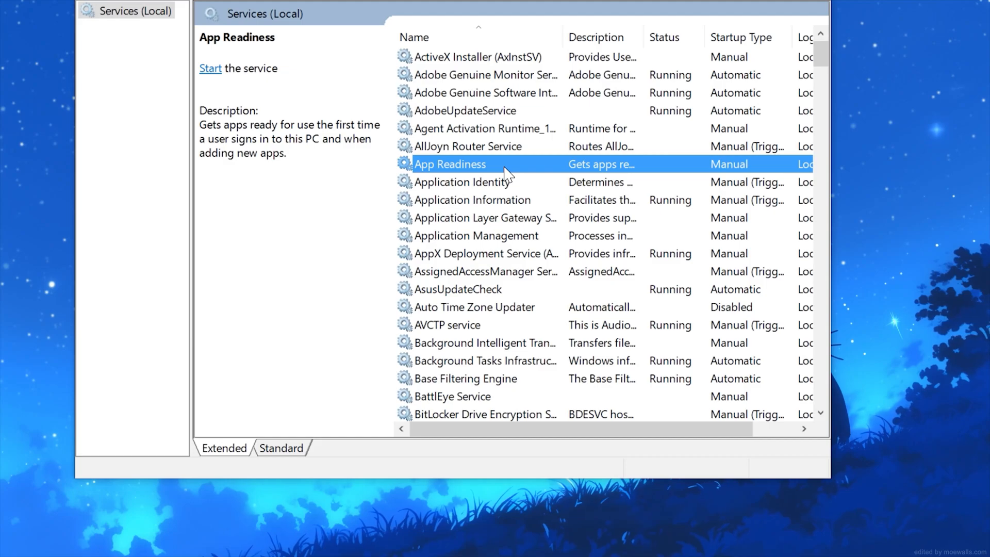
- Locate the vgc service in the list and open its Properties
{"action": "scroll", "scroll_direction": "down", "scroll_amount": 3}
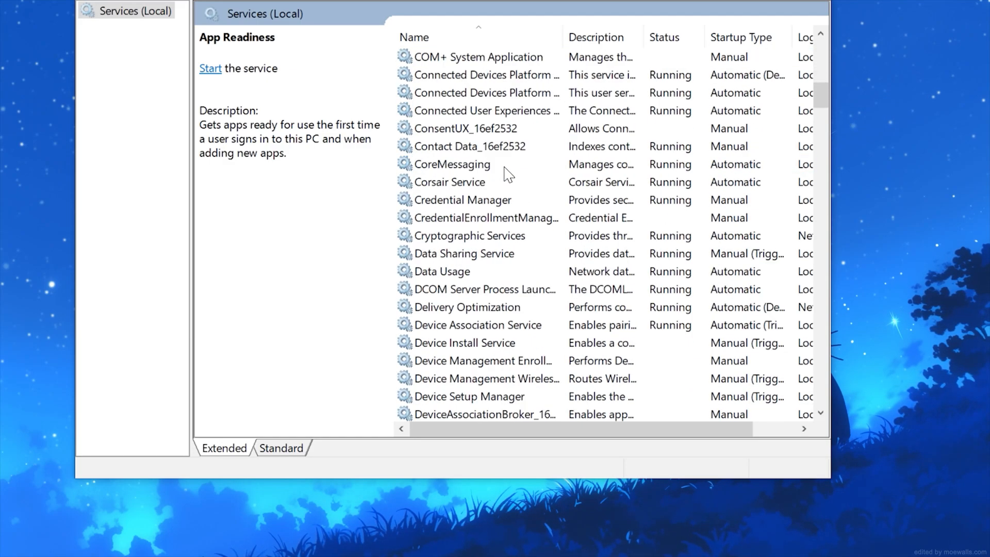
{"action": "left_click", "coordinate": [443, 218]}
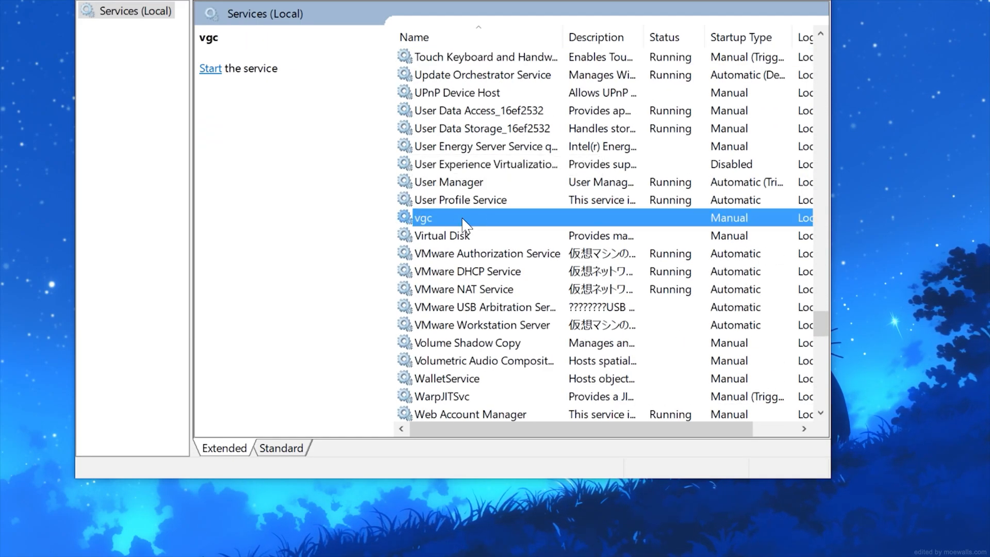
{"action": "right_click", "coordinate": [421, 218]}
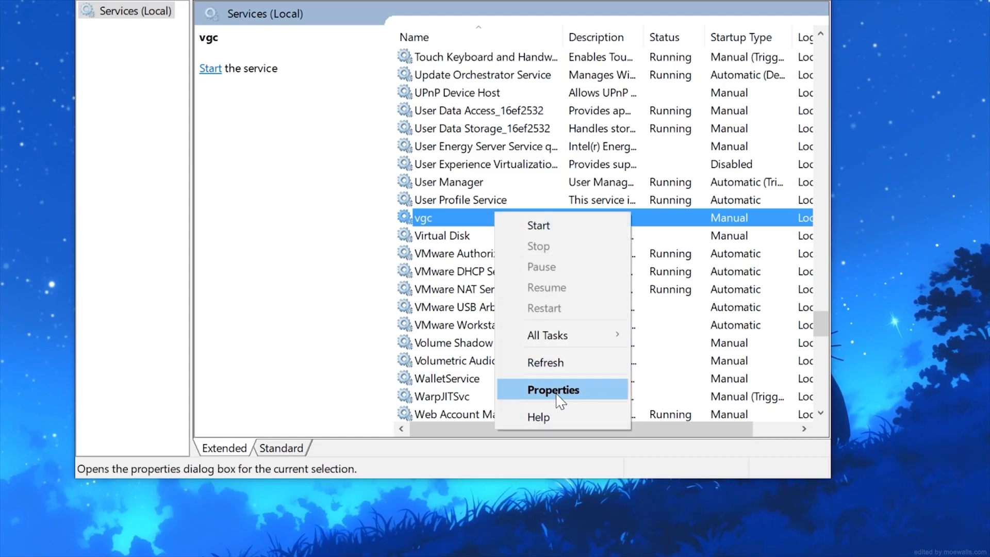
{"action": "left_click", "coordinate": [553, 390]}
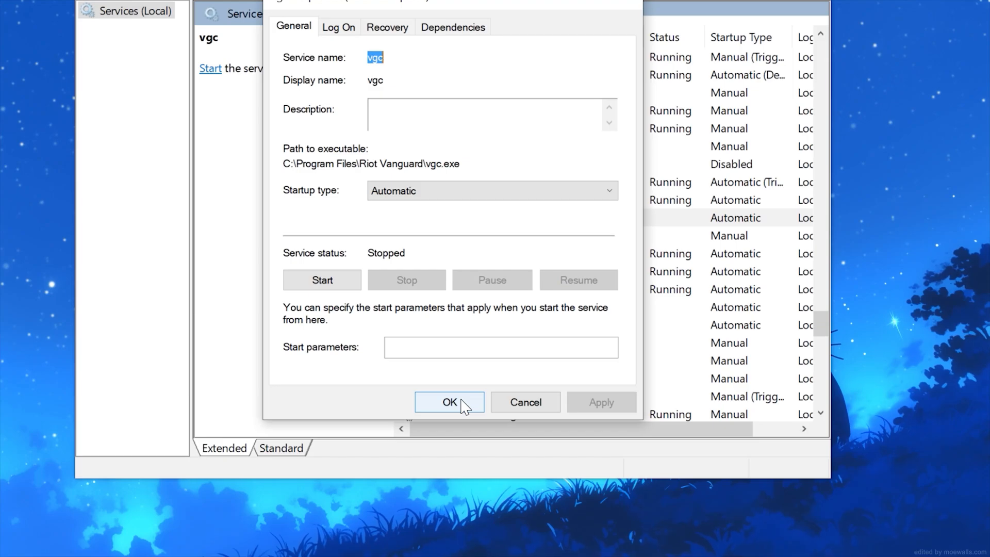
- Set the vgc service's Startup type to Automatic and save it
{"action": "left_click", "coordinate": [449, 402]}
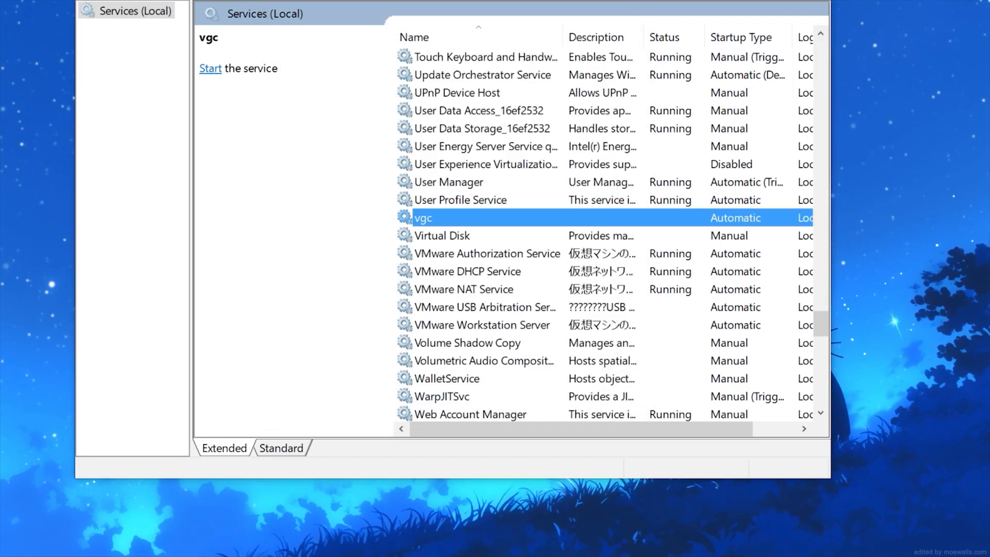
- Start the vgc service and close the Services console
{"action": "left_click", "coordinate": [211, 68]}
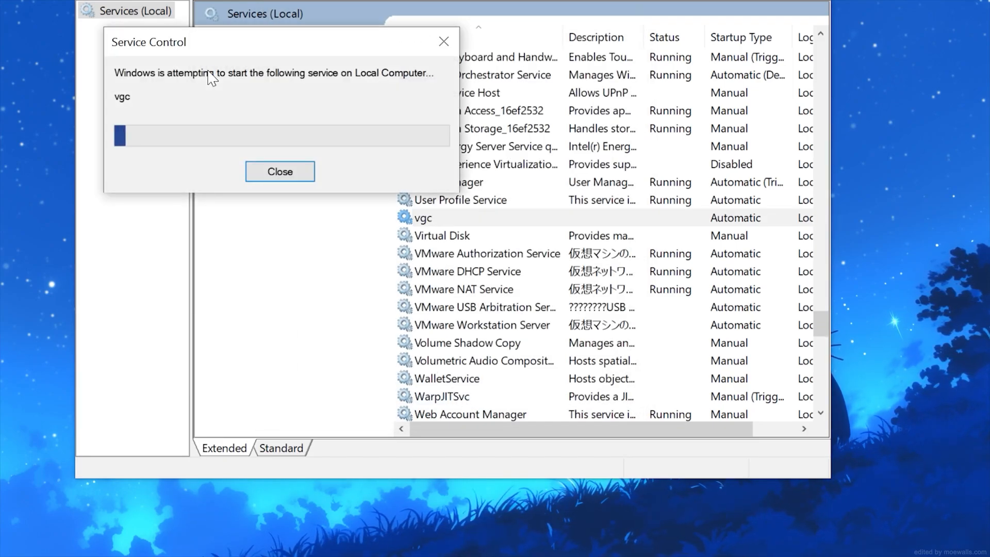
{"action": "left_click", "coordinate": [279, 171]}
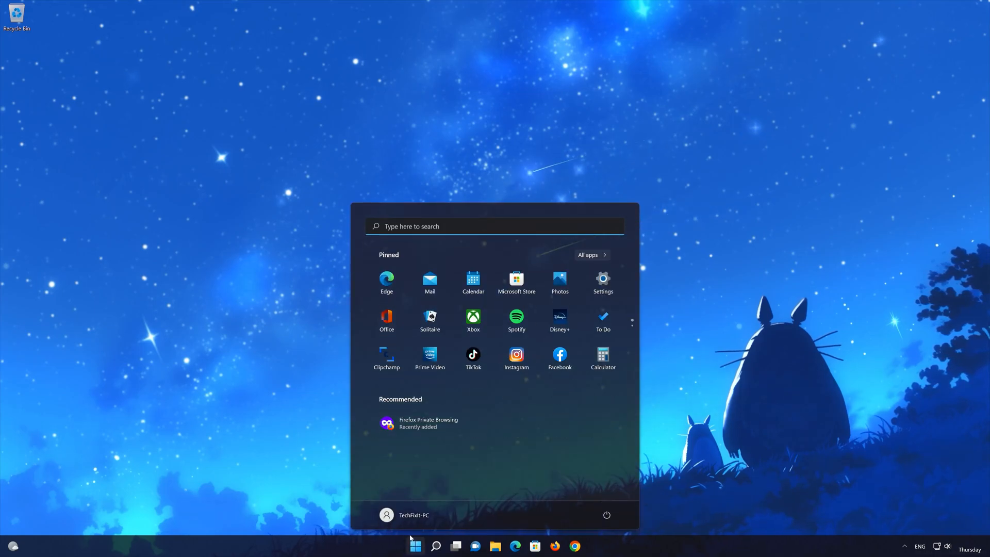
{"action": "mouse_move", "coordinate": [602, 283]}
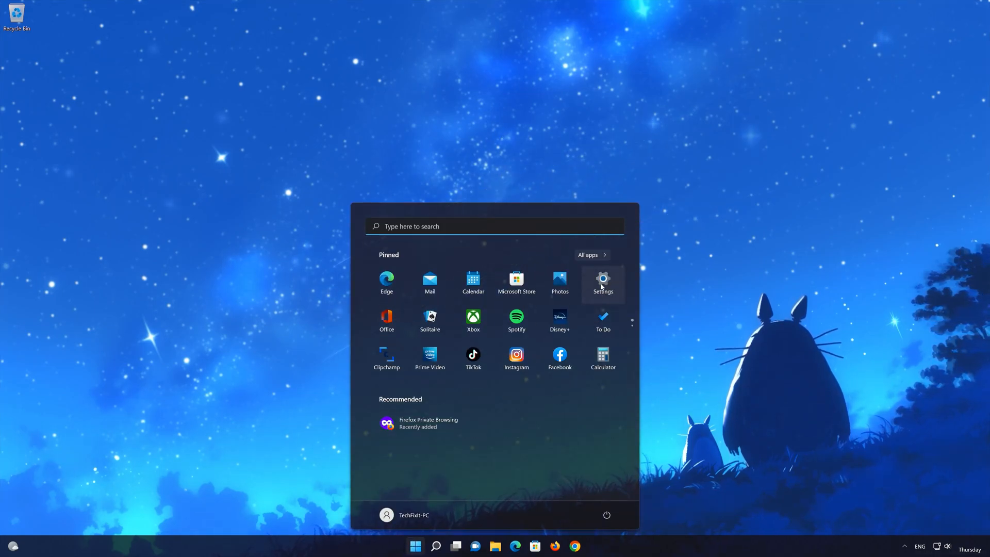
- Navigate Settings to Network & internet > Advanced network settings
{"action": "left_click", "coordinate": [602, 283]}
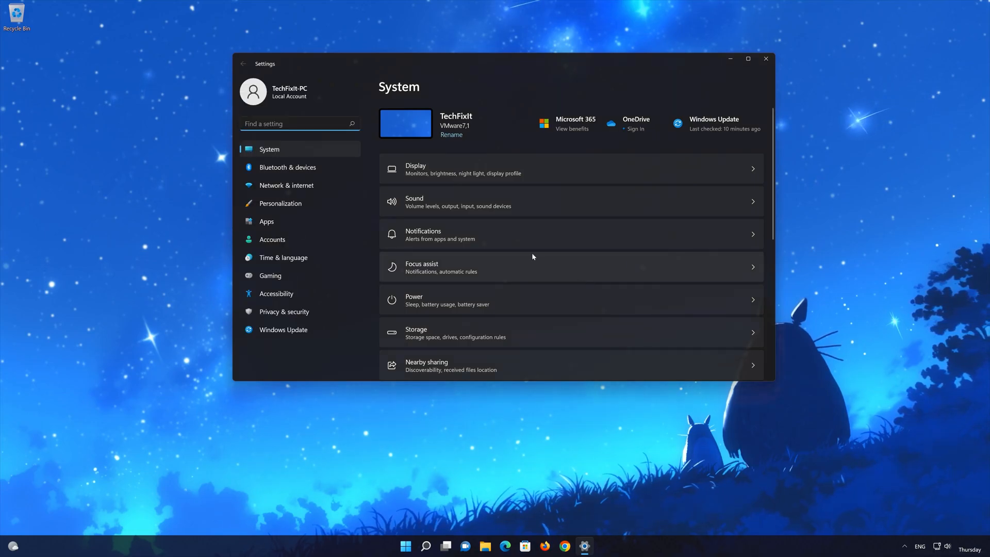
{"action": "left_click", "coordinate": [286, 185]}
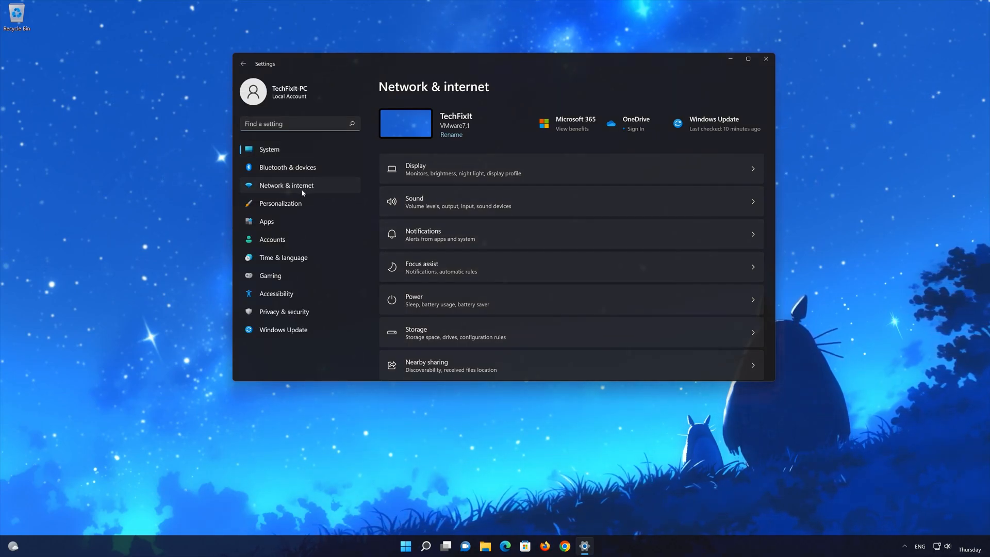
{"action": "left_click", "coordinate": [286, 185]}
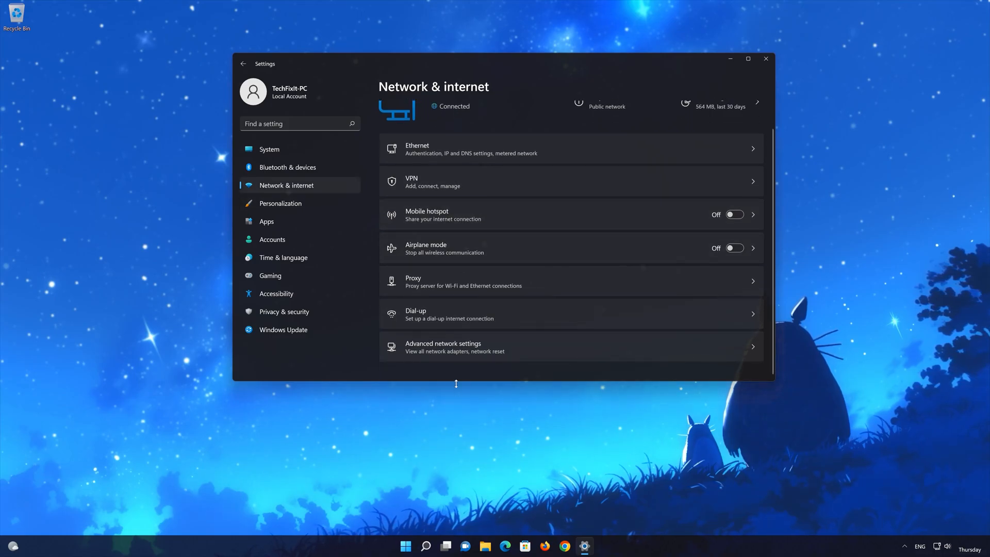
{"action": "mouse_move", "coordinate": [452, 347]}
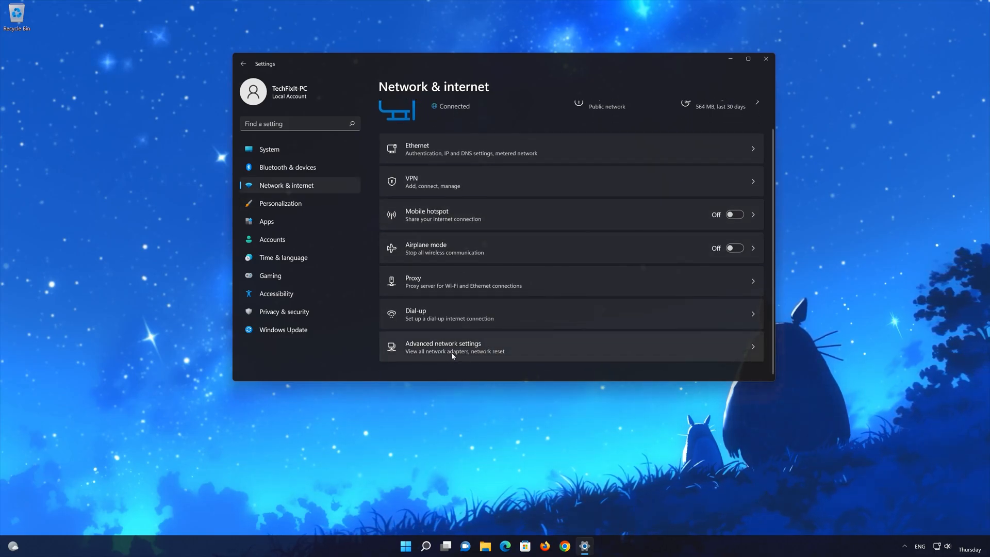
{"action": "left_click", "coordinate": [444, 347]}
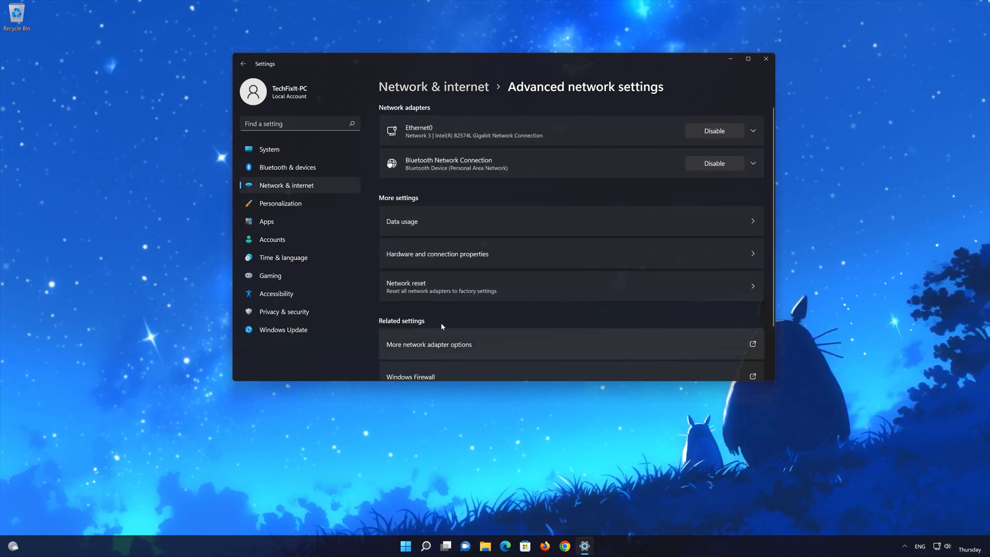
{"action": "mouse_move", "coordinate": [528, 283]}
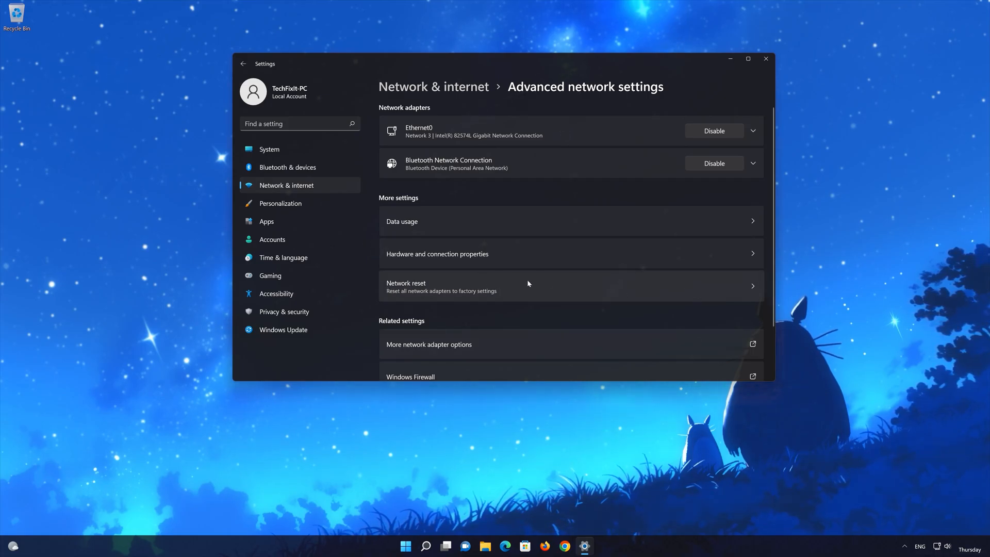
{"action": "mouse_move", "coordinate": [460, 288]}
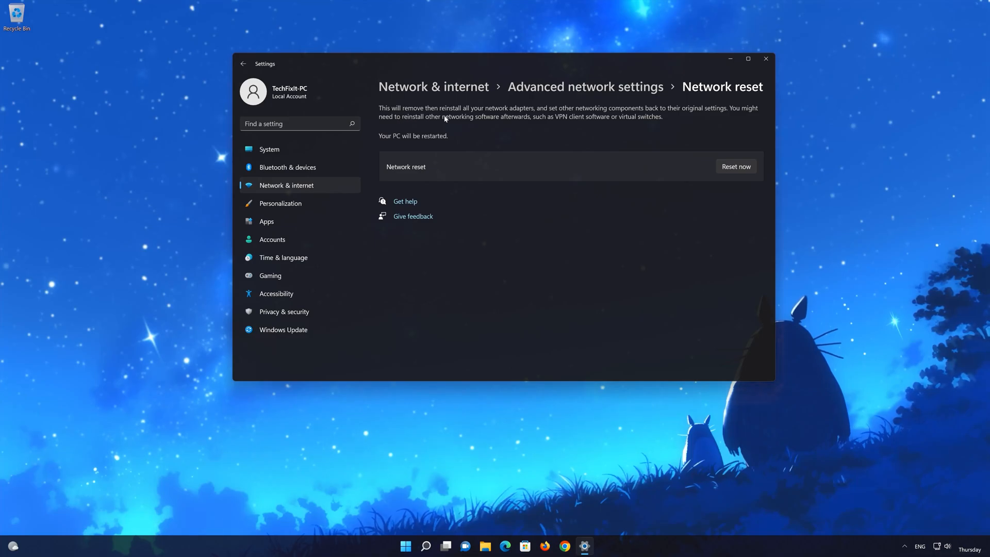
{"action": "mouse_move", "coordinate": [716, 117]}
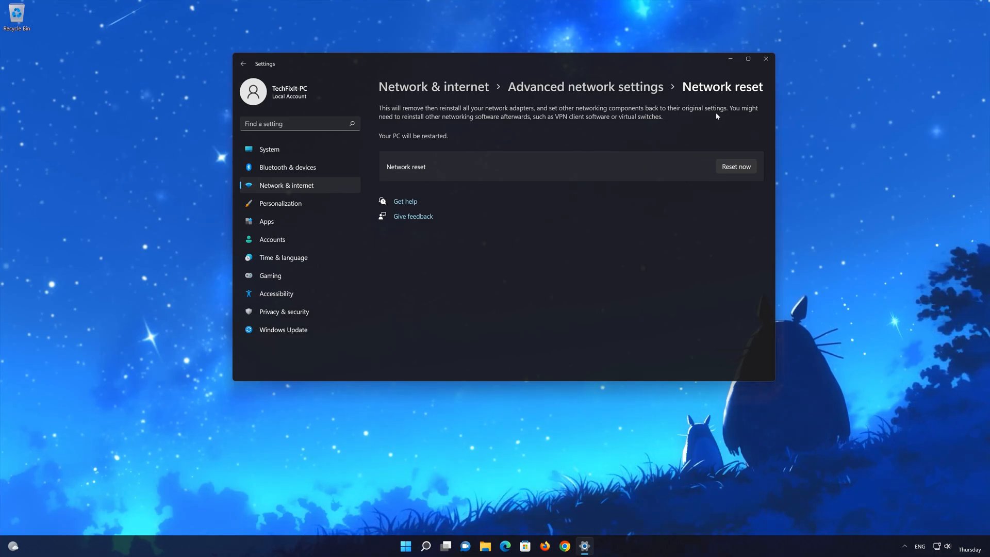
{"action": "mouse_move", "coordinate": [427, 128]}
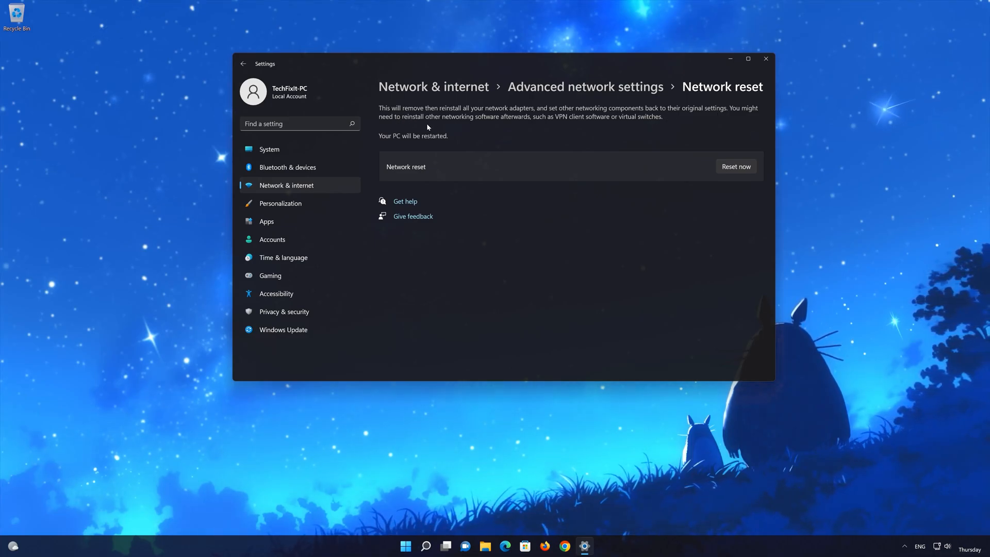
{"action": "mouse_move", "coordinate": [636, 124]}
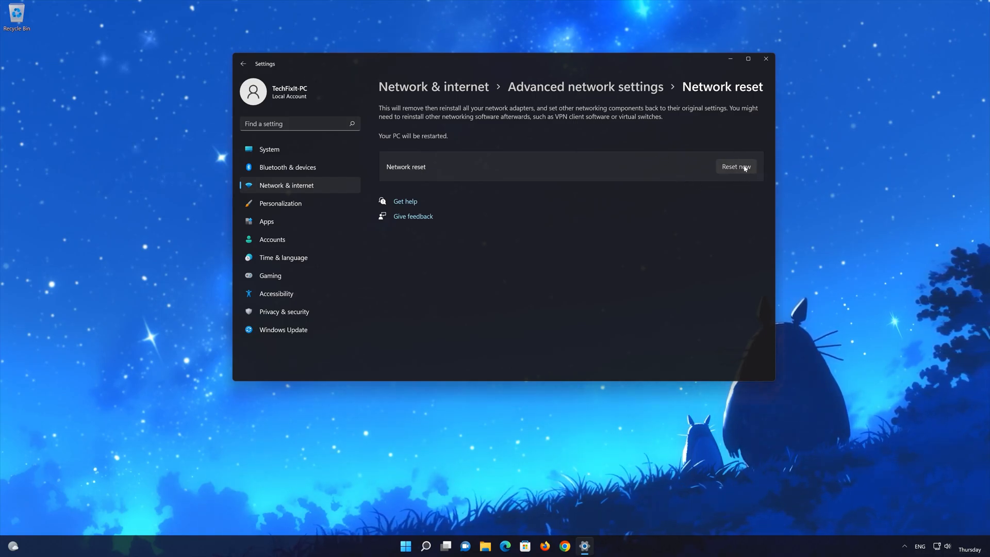
- Run Network reset with Reset now and confirm Yes
{"action": "left_click", "coordinate": [736, 166]}
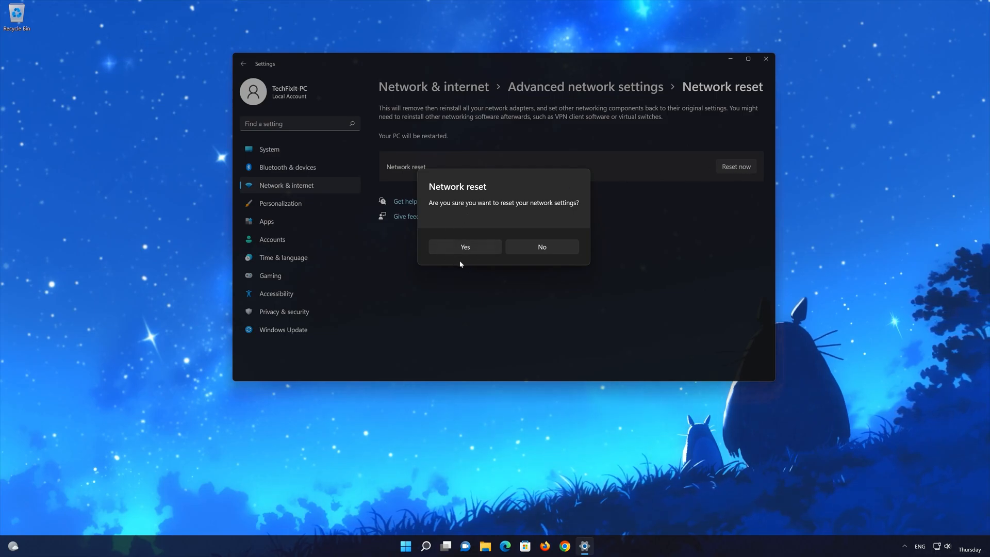
{"action": "left_click", "coordinate": [541, 247]}
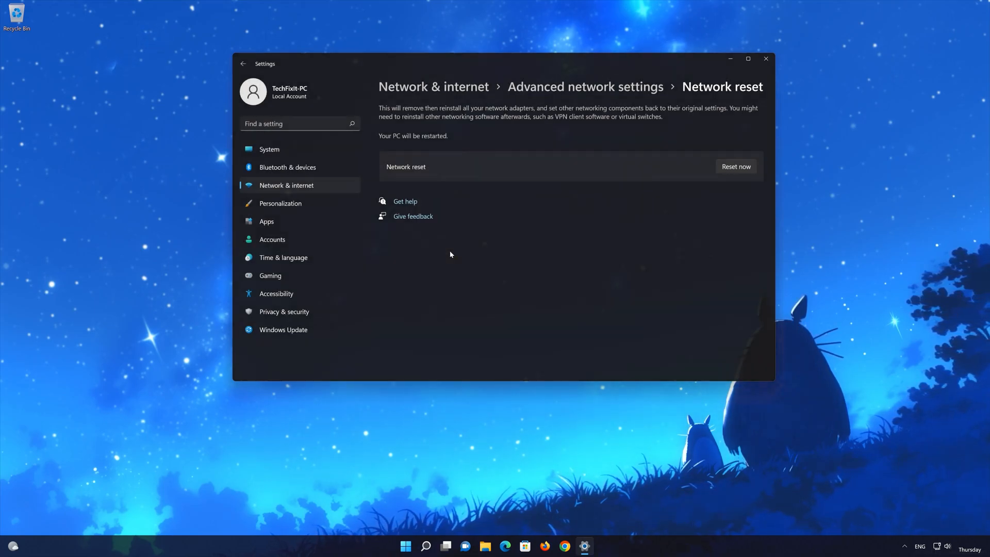